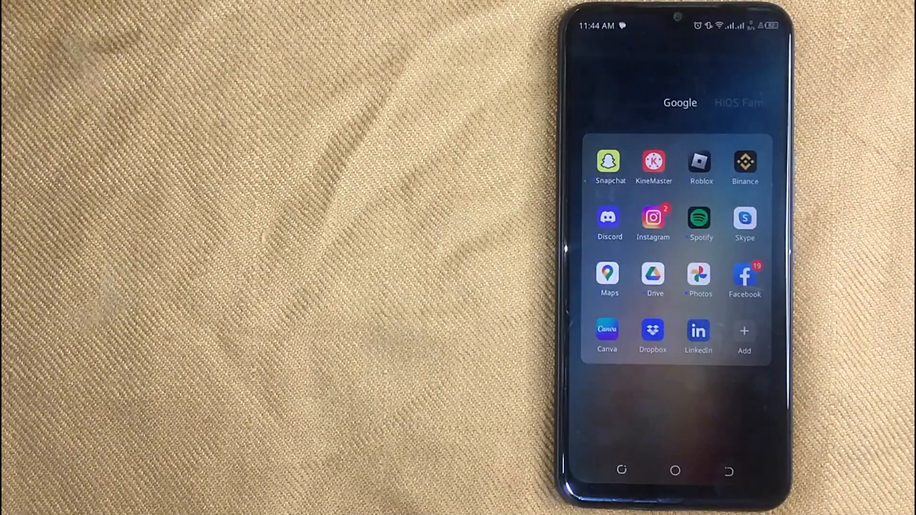
Launch the LinkedIn app from the app folder.
left_click(698, 331)
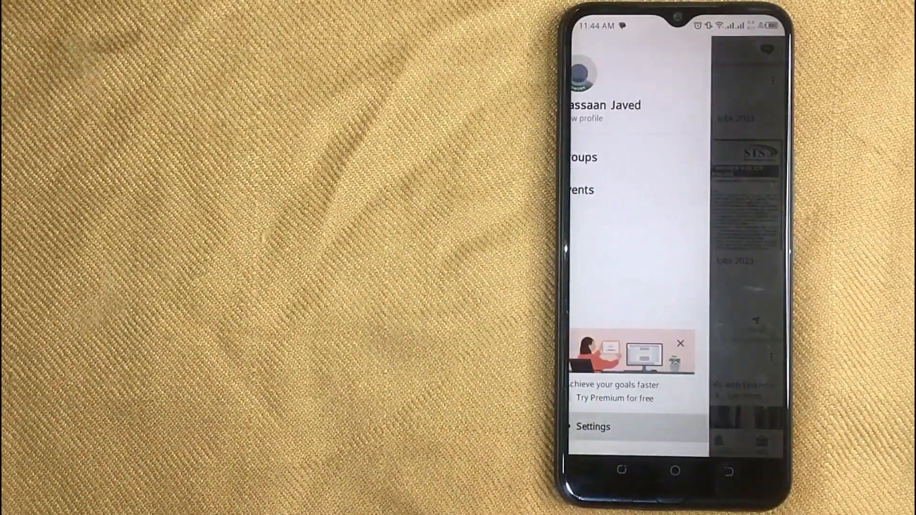
Go to Settings, then Sign in & security, then Phone numbers.
left_click(593, 426)
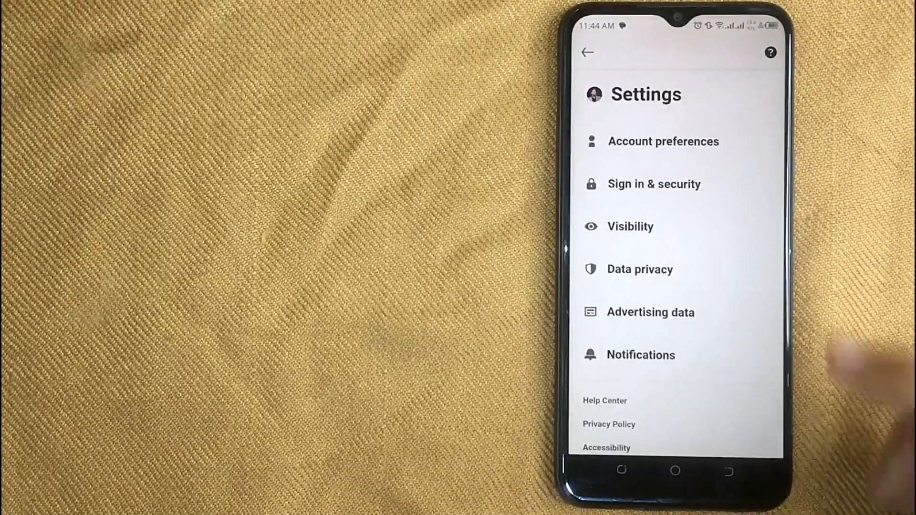
left_click(654, 183)
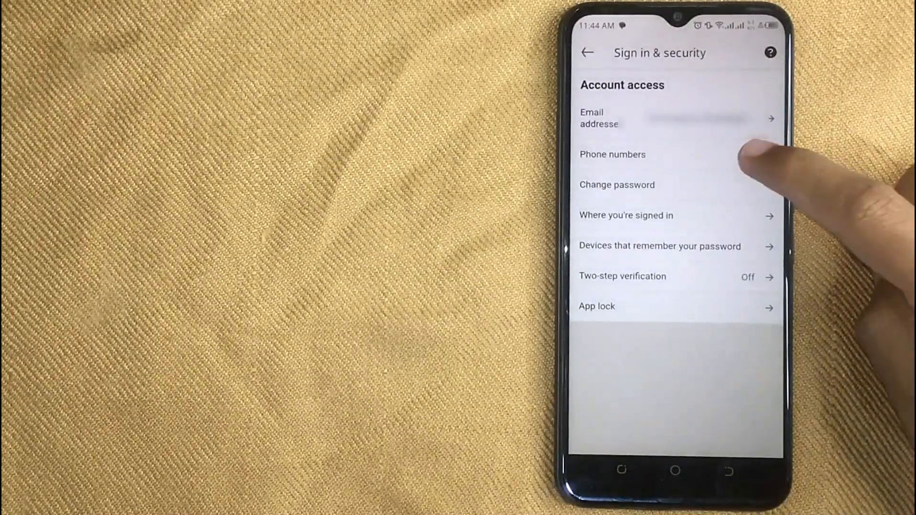
left_click(612, 154)
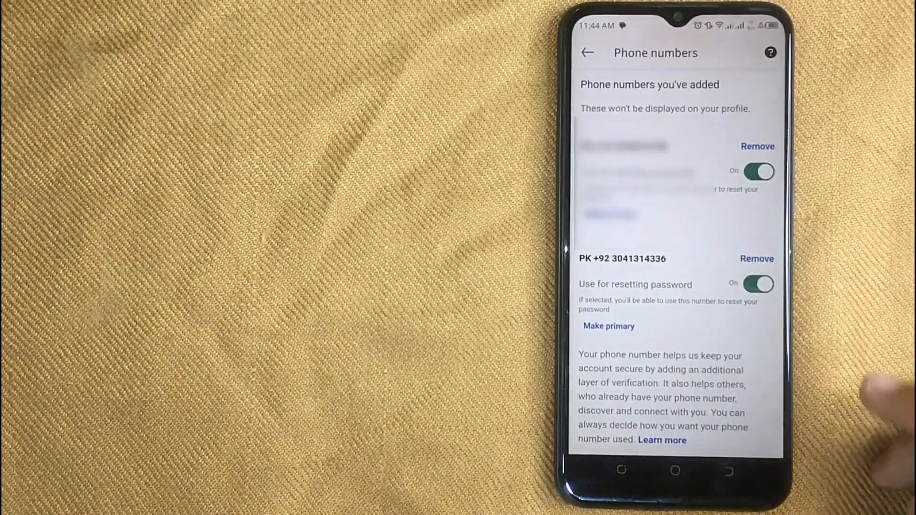
Remove the second phone number and begin entering the account password to confirm.
left_click(609, 326)
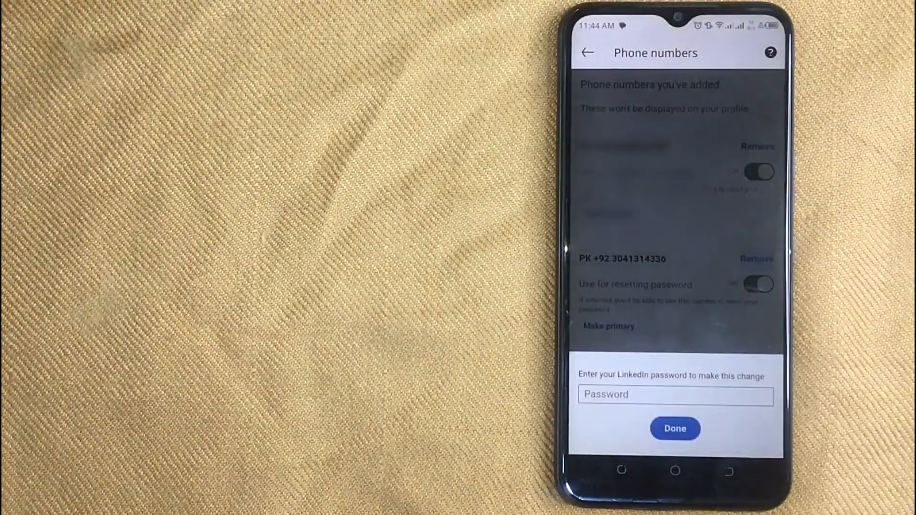
left_click(674, 429)
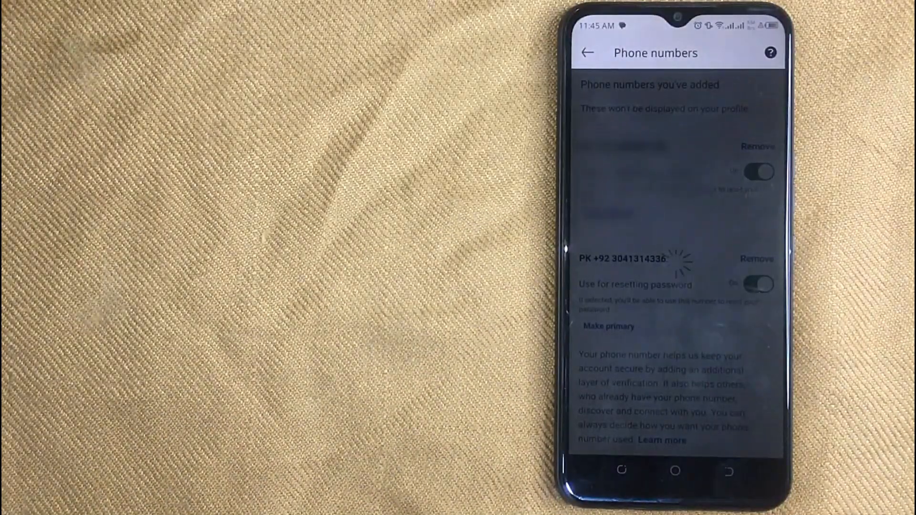